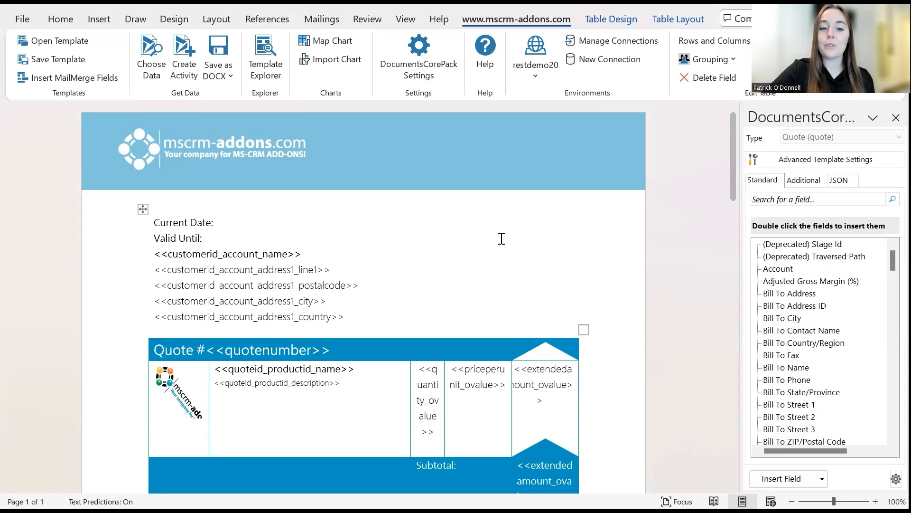
Step: Place the insertion point after 'Current Date:' in the quote template
{"action": "left_click", "coordinate": [215, 223]}
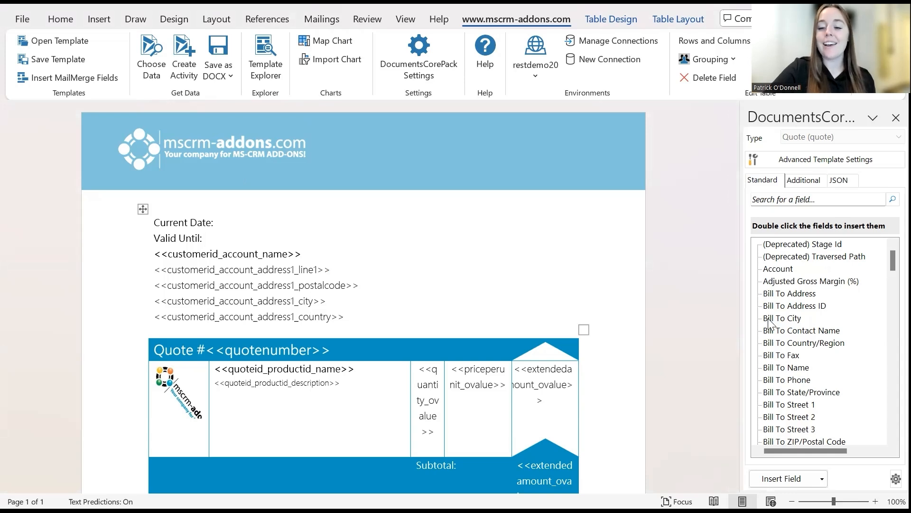
{"action": "mouse_move", "coordinate": [857, 481]}
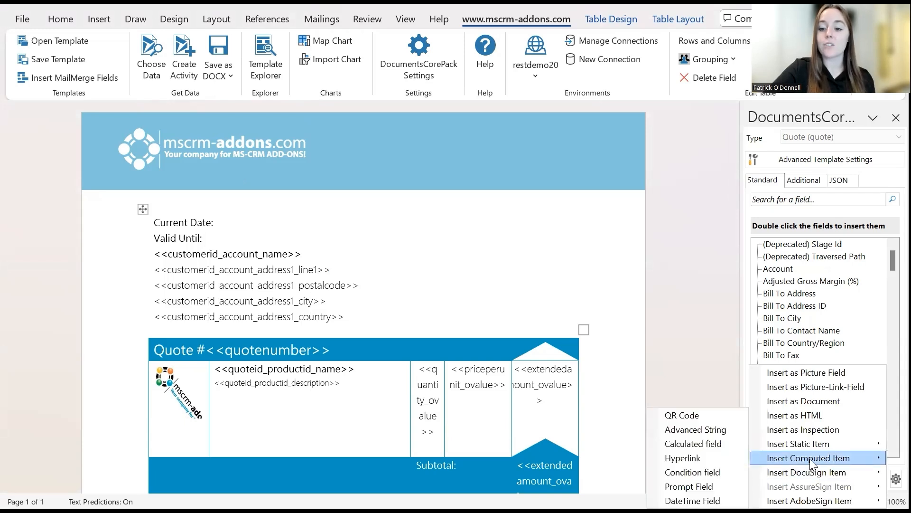
{"action": "mouse_move", "coordinate": [697, 429]}
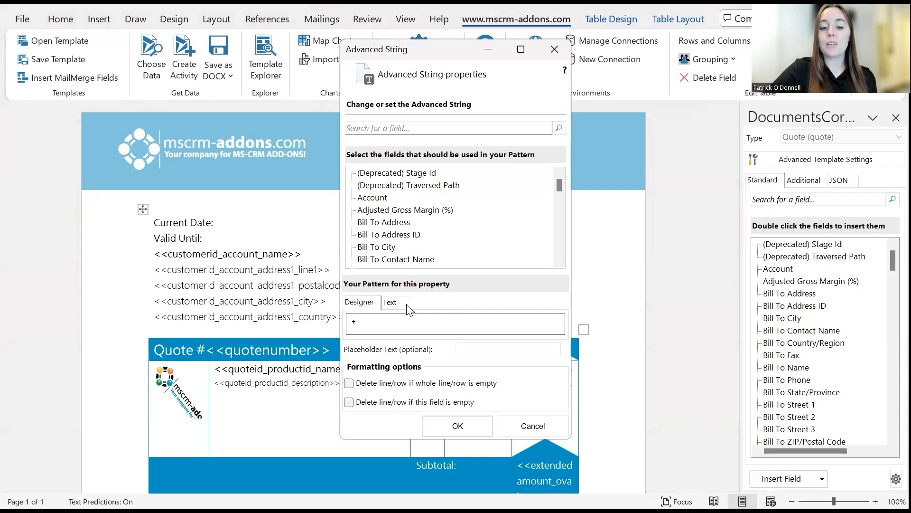
{"action": "mouse_move", "coordinate": [351, 308]}
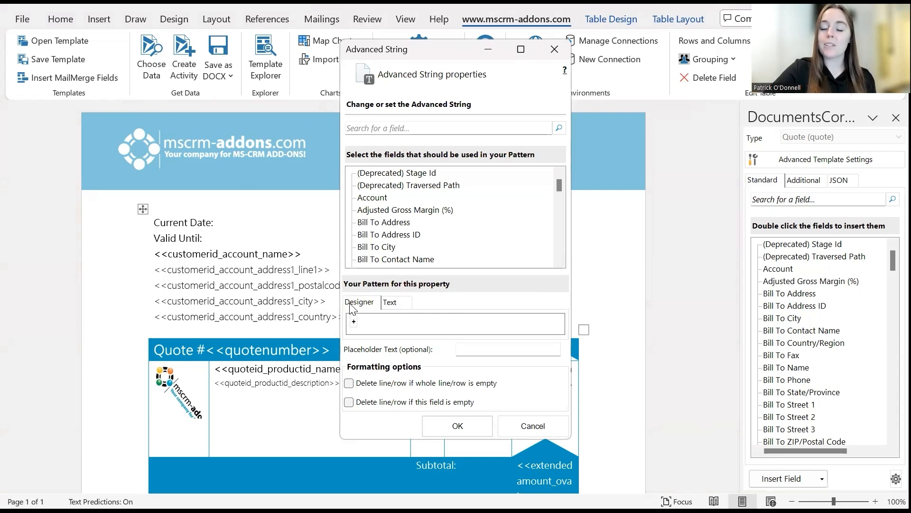
Step: Switch between the Text and Designer views, then show the options for adding to the pattern
{"action": "left_click", "coordinate": [389, 302]}
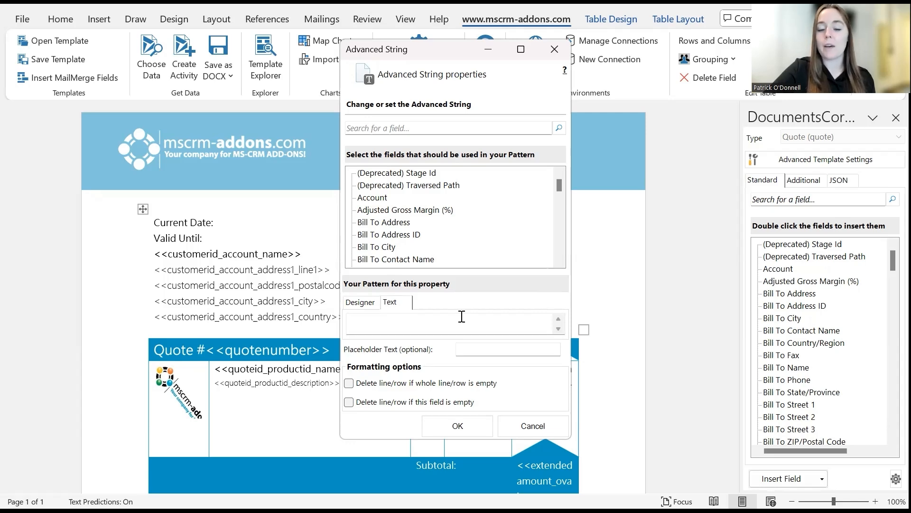
{"action": "left_click", "coordinate": [359, 301]}
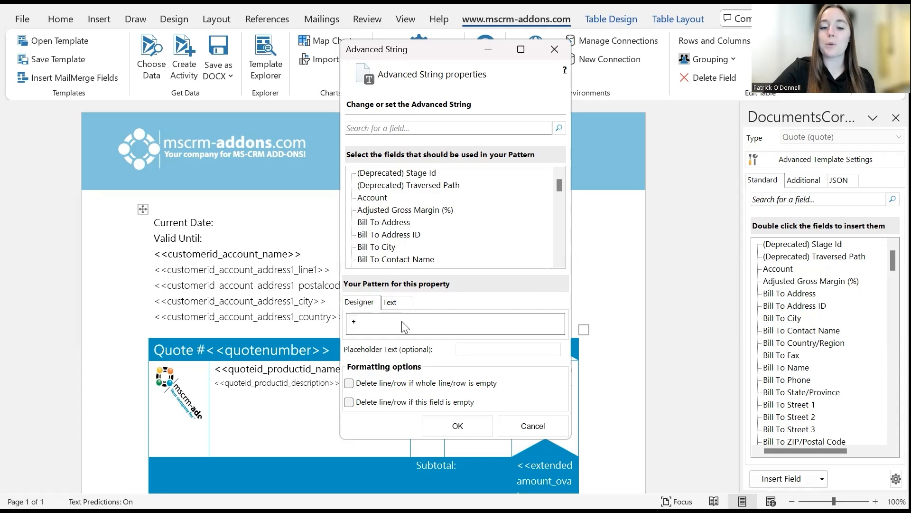
{"action": "mouse_move", "coordinate": [368, 326]}
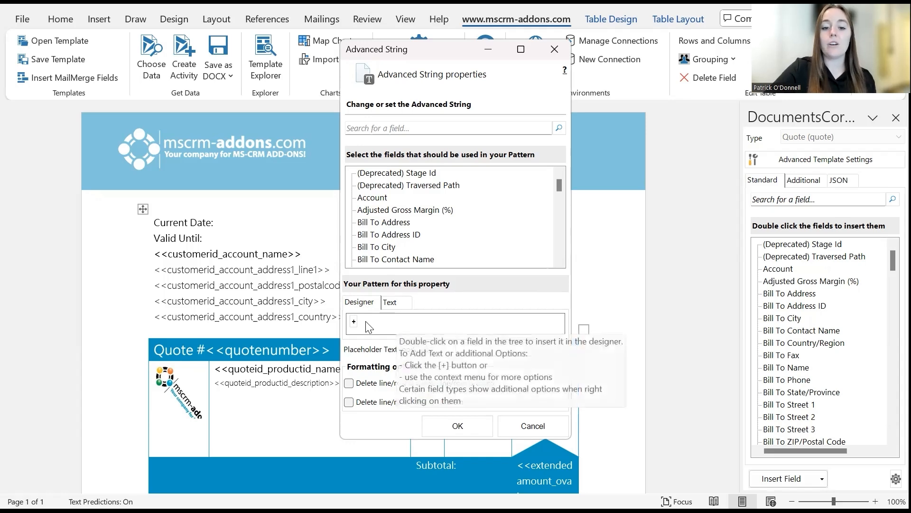
{"action": "left_click", "coordinate": [353, 322]}
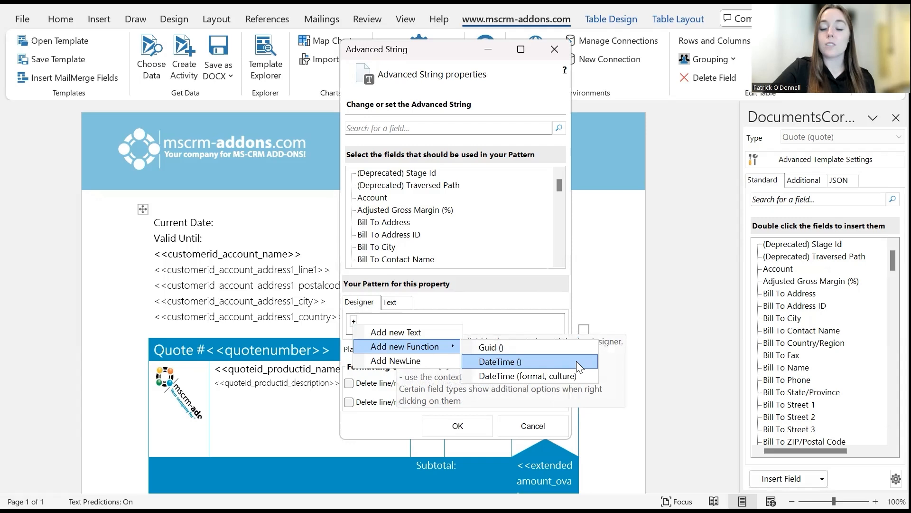
{"action": "mouse_move", "coordinate": [584, 376]}
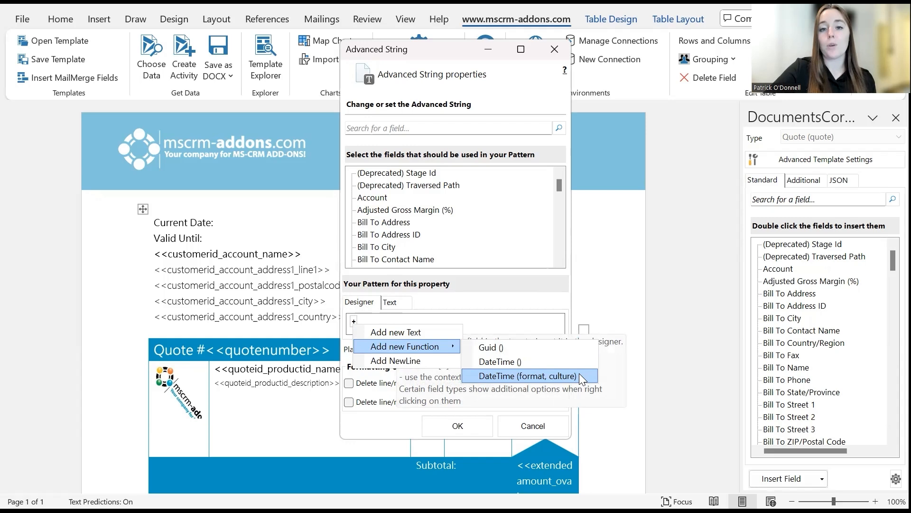
Step: Add a DateTime (format, culture) function with placeholder 'CURRENT DATE' and confirm
{"action": "left_click", "coordinate": [527, 376]}
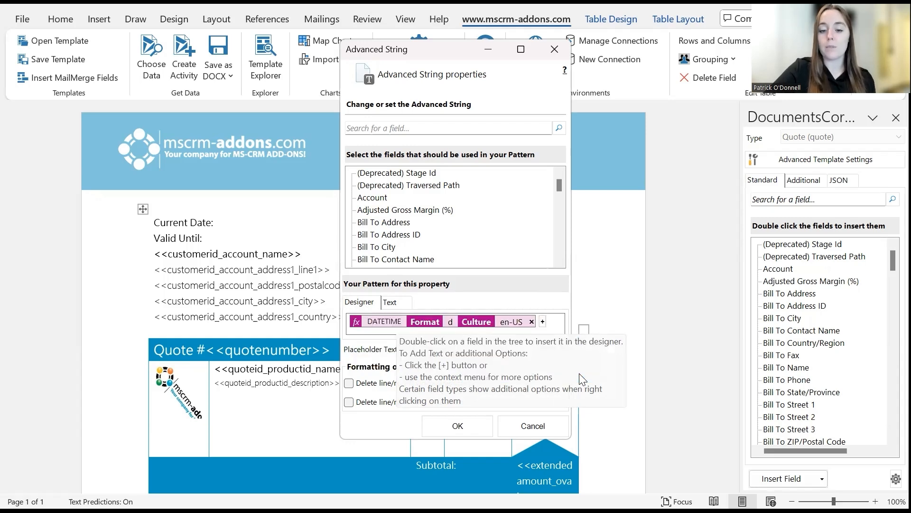
{"action": "mouse_move", "coordinate": [461, 316]}
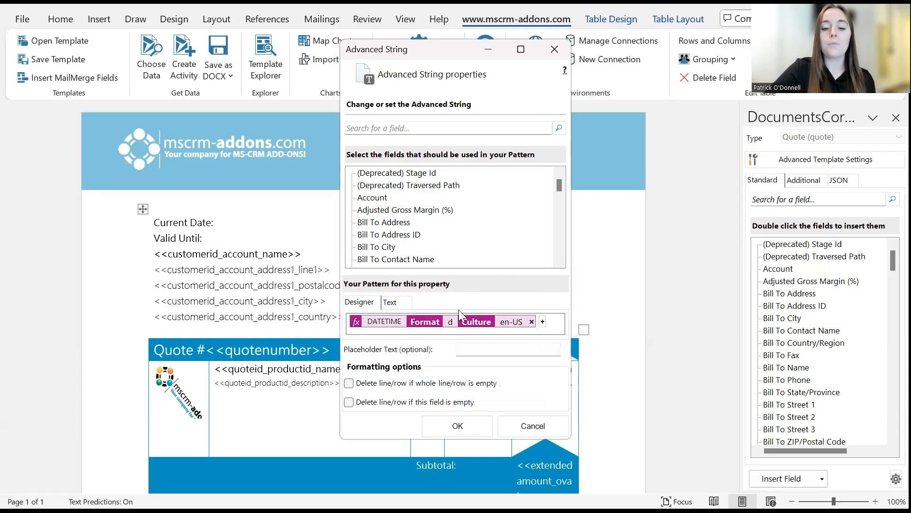
{"action": "mouse_move", "coordinate": [485, 314]}
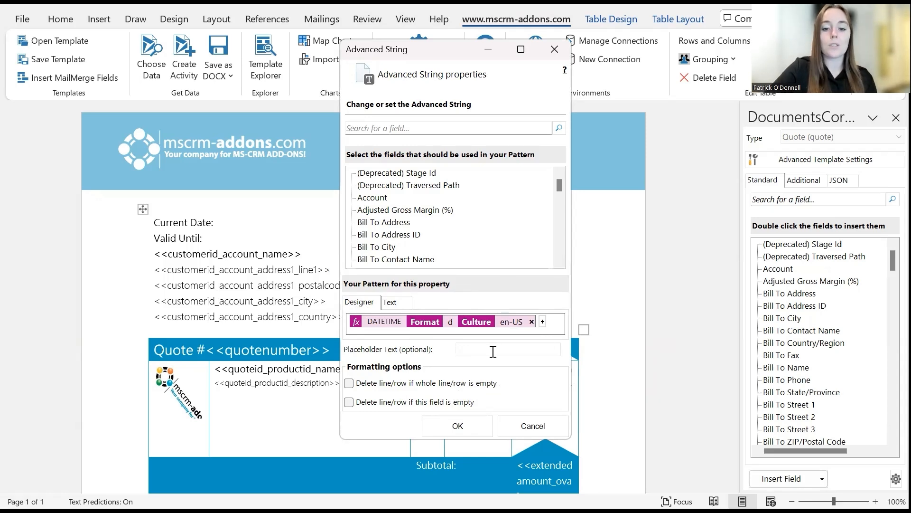
{"action": "type", "text": "CURRENT"}
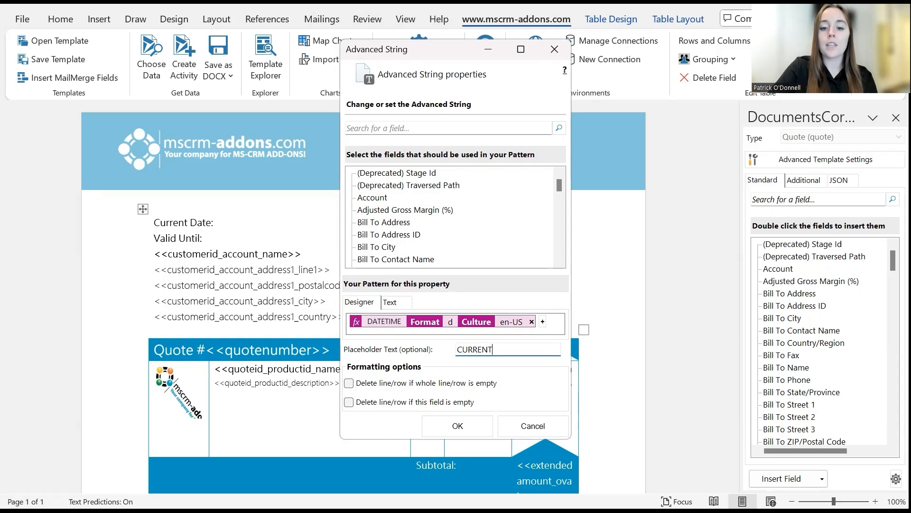
{"action": "type", "text": "DATE"}
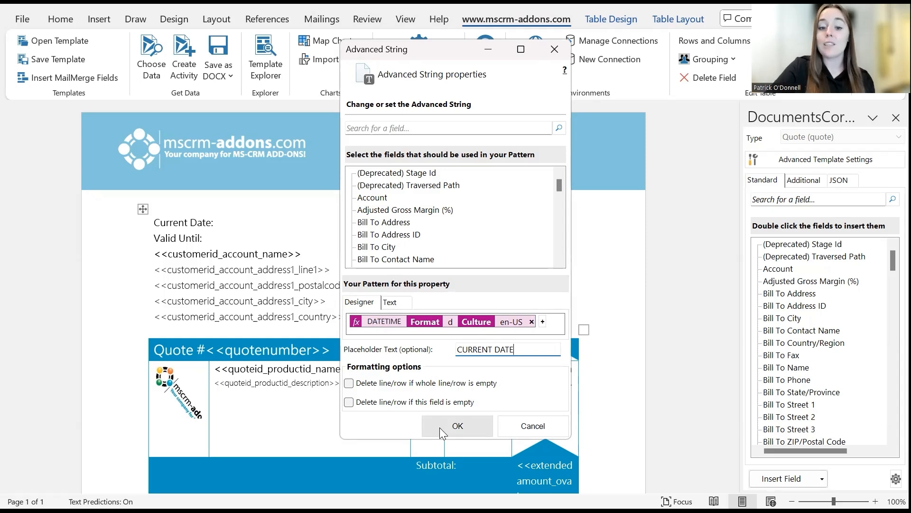
{"action": "left_click", "coordinate": [456, 425]}
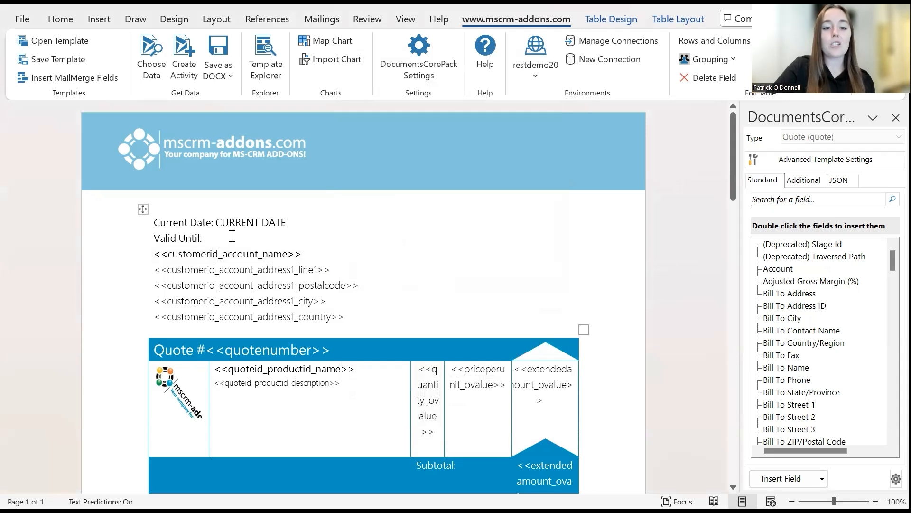
Step: Place the insertion point after 'Valid Until:' and list the computed field types
{"action": "left_click", "coordinate": [205, 237]}
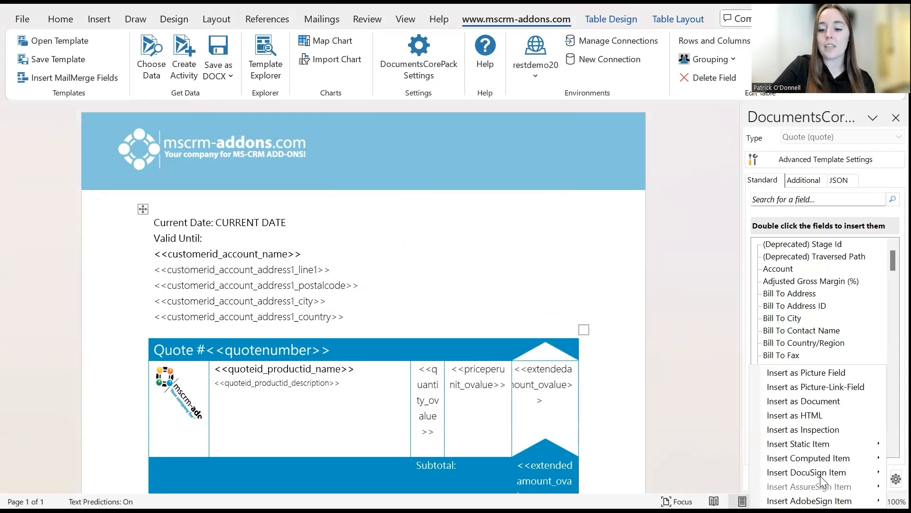
{"action": "left_click", "coordinate": [808, 457]}
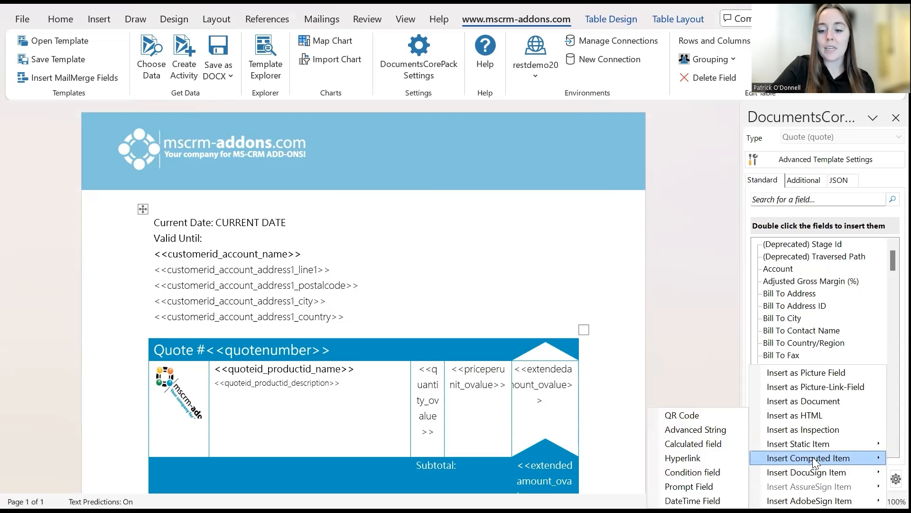
{"action": "mouse_move", "coordinate": [808, 460]}
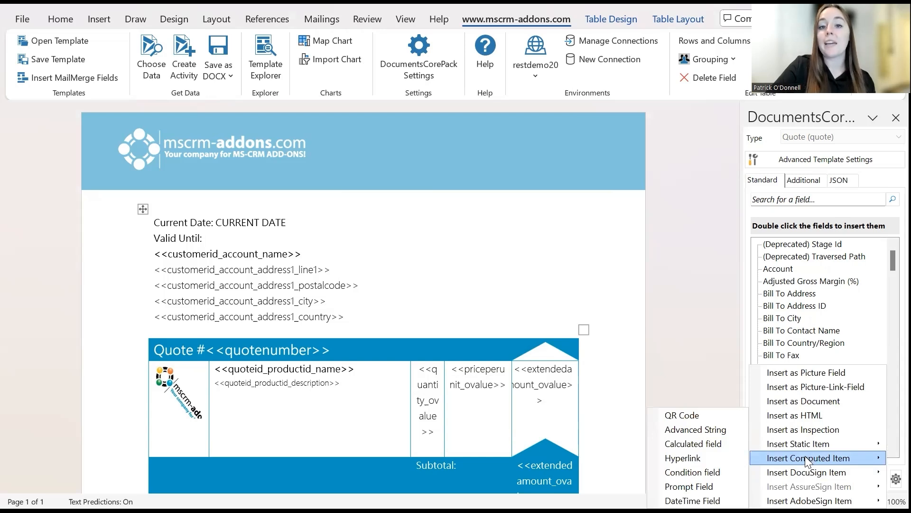
{"action": "mouse_move", "coordinate": [697, 471]}
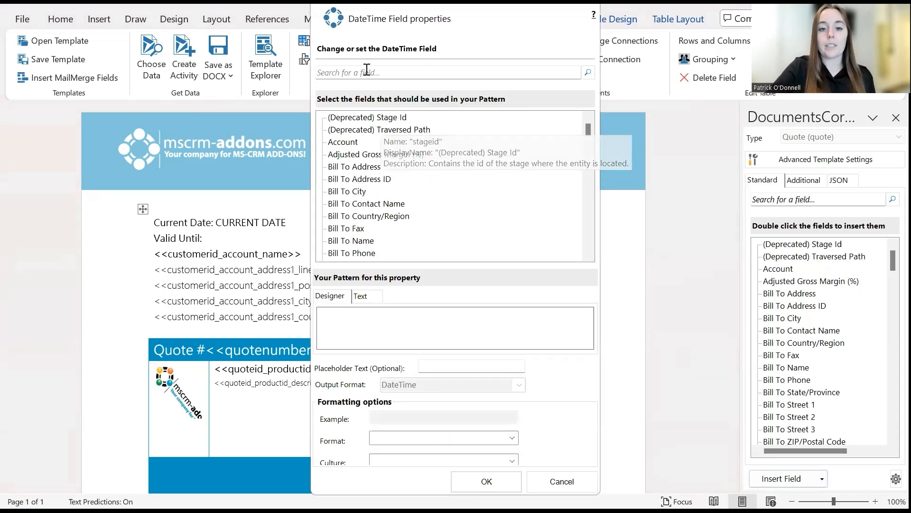
Step: Search 'effective' to add the Effective to field, then list its functions
{"action": "type", "text": "effect"}
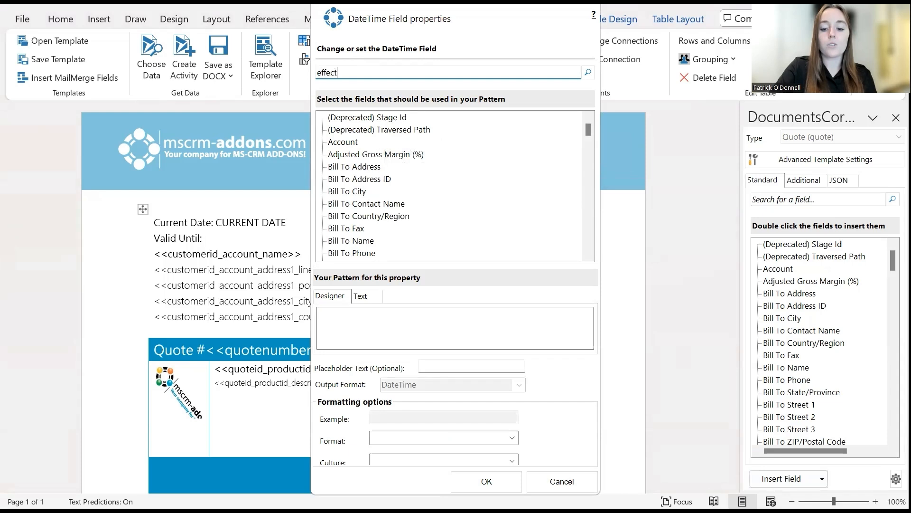
{"action": "type", "text": "ive"}
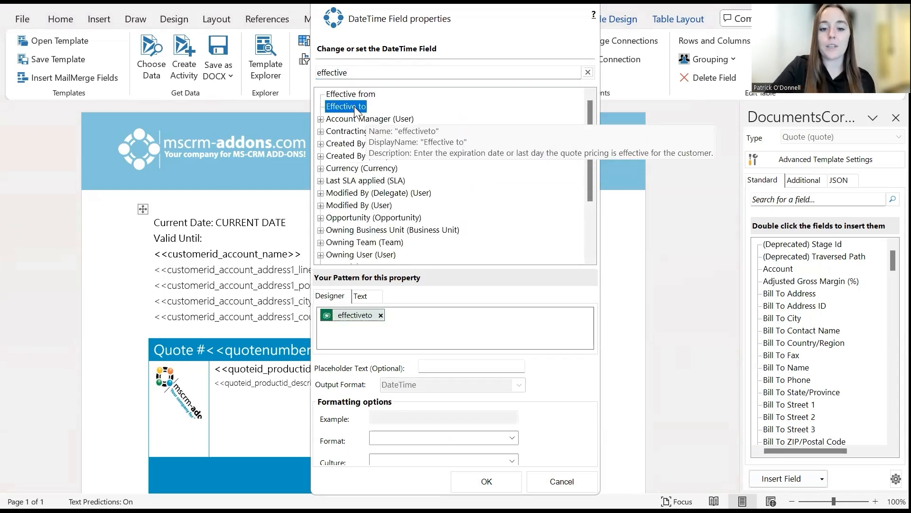
{"action": "mouse_move", "coordinate": [357, 320]}
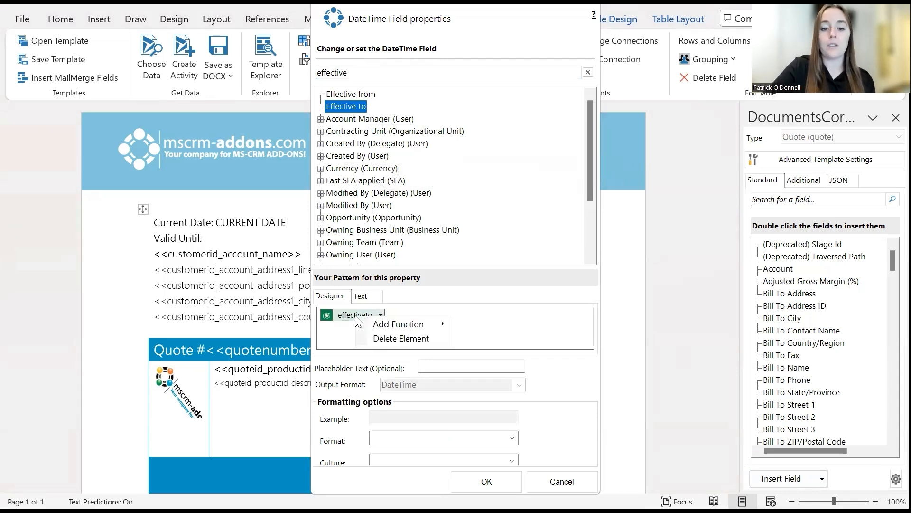
{"action": "left_click", "coordinate": [398, 324]}
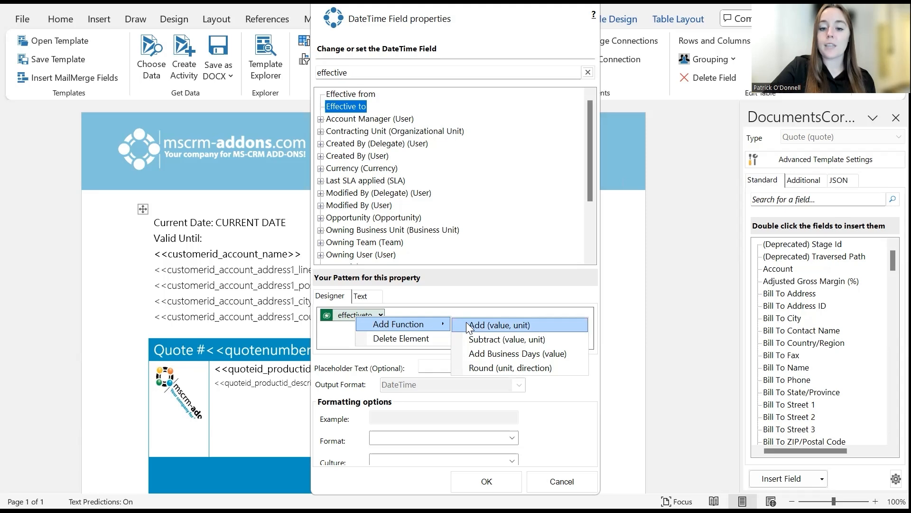
Step: Add a 5-day offset to Effective to and enter 'EFFECTIVE TO' placeholder text
{"action": "left_click", "coordinate": [504, 325]}
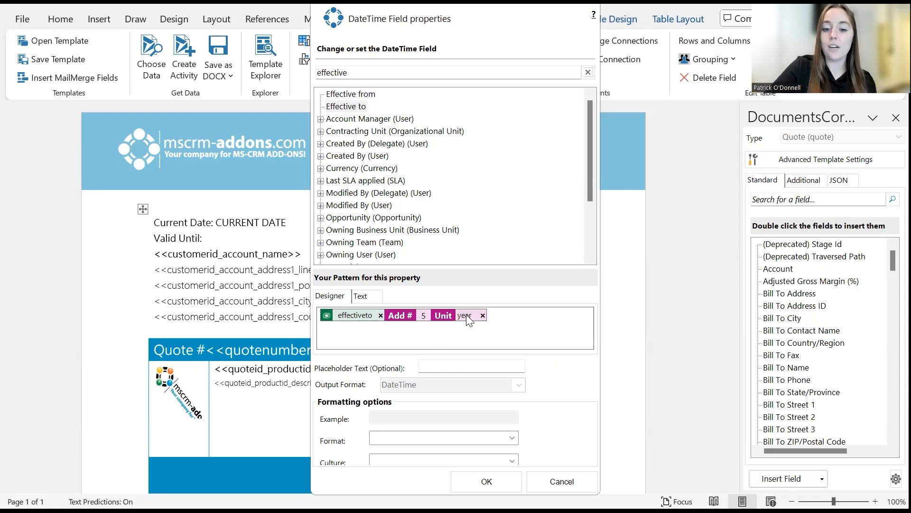
{"action": "left_click", "coordinate": [465, 314]}
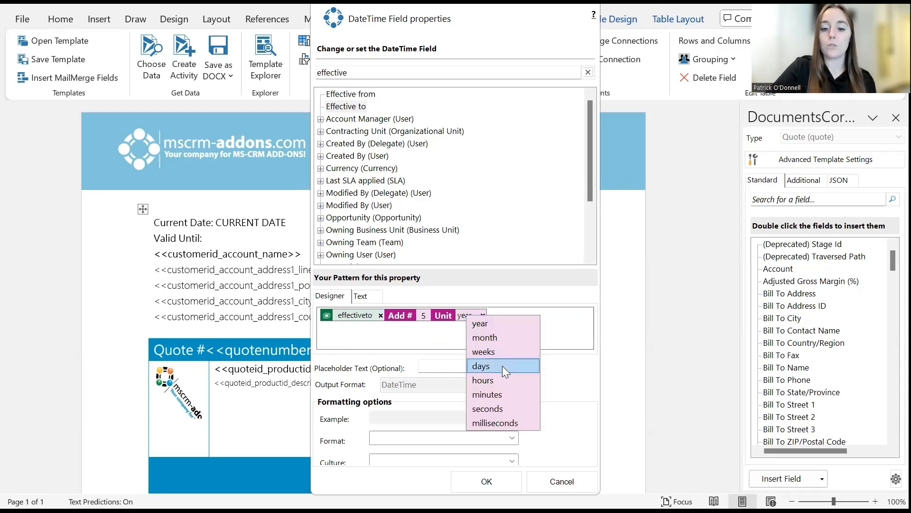
{"action": "left_click", "coordinate": [481, 366]}
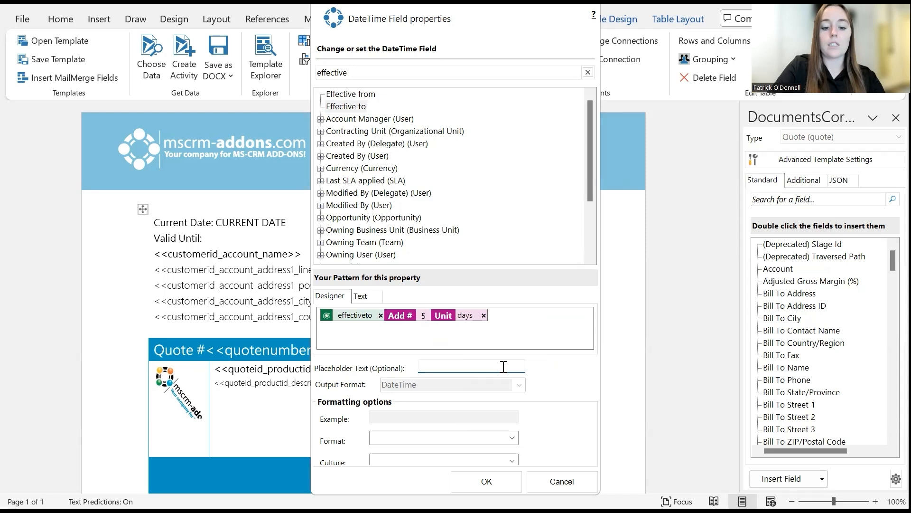
{"action": "type", "text": "EFFECTI"}
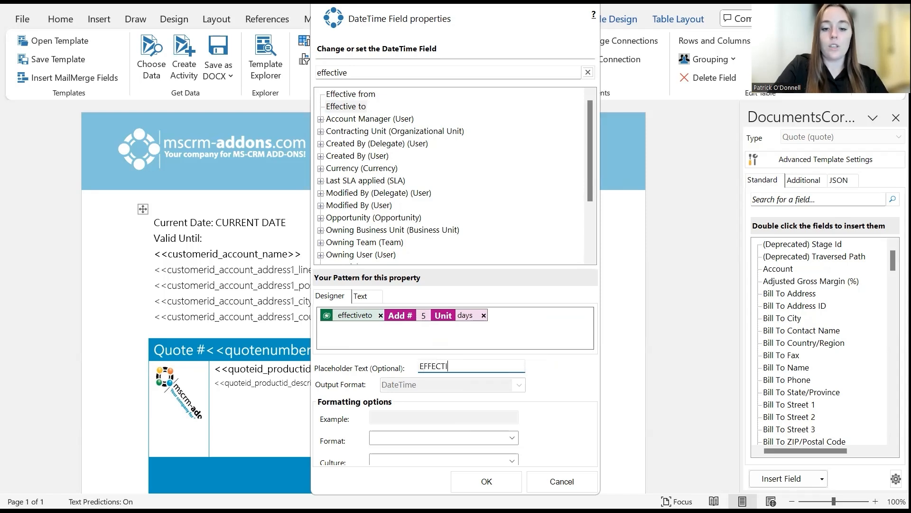
{"action": "type", "text": "UPF"}
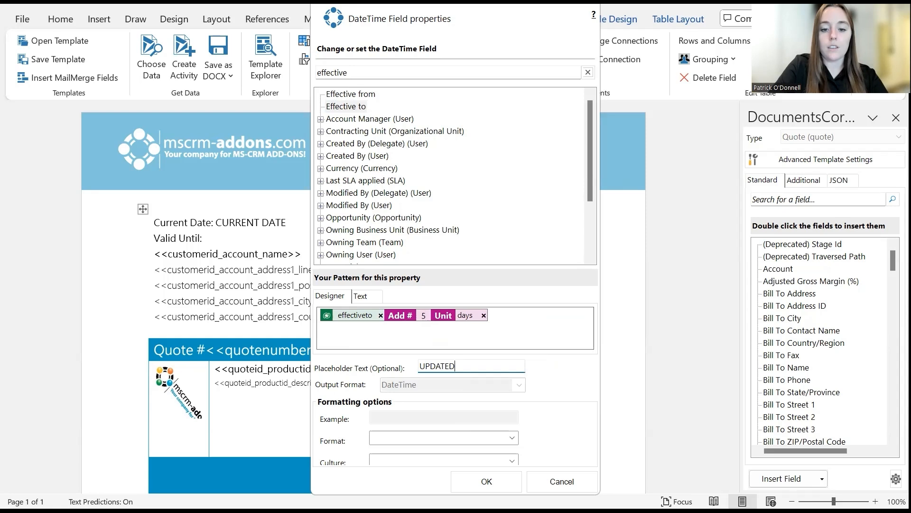
{"action": "type", "text": "EFFECTIVE TO"}
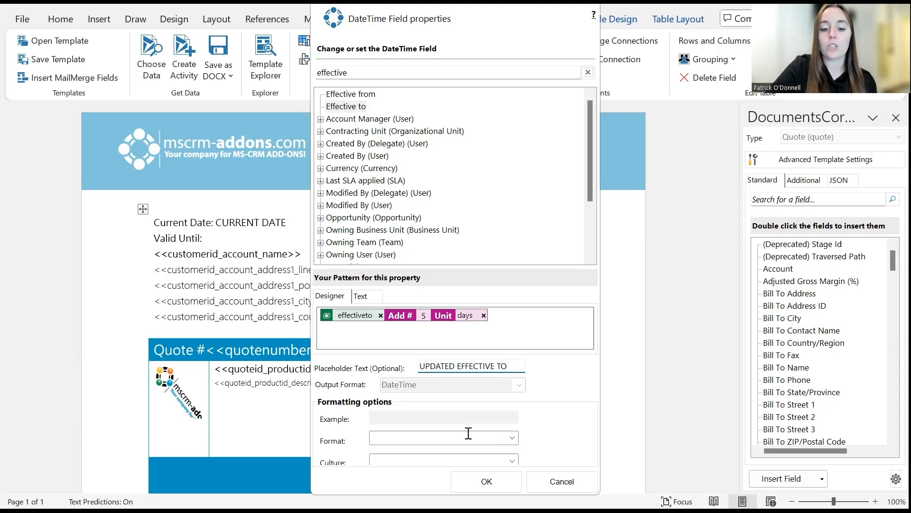
Step: Set short date format 'd' and culture English (United States), then confirm
{"action": "left_click", "coordinate": [510, 438]}
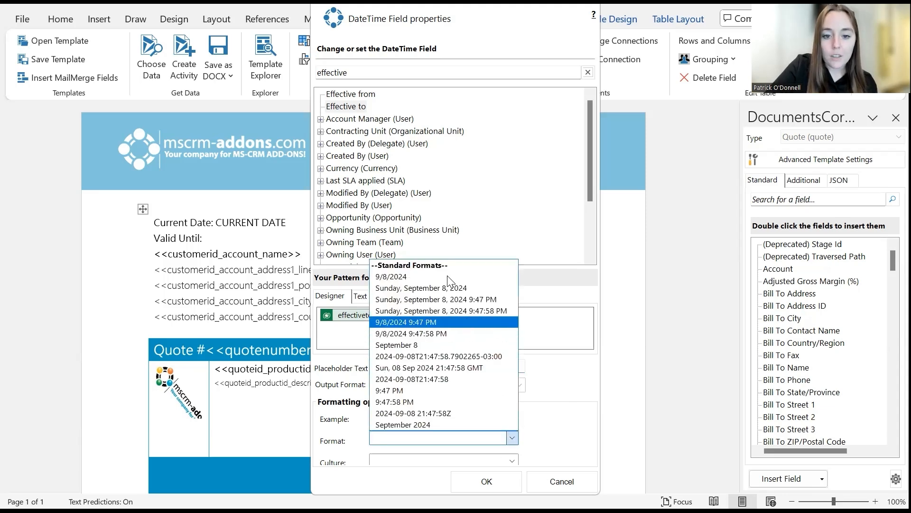
{"action": "left_click", "coordinate": [391, 276]}
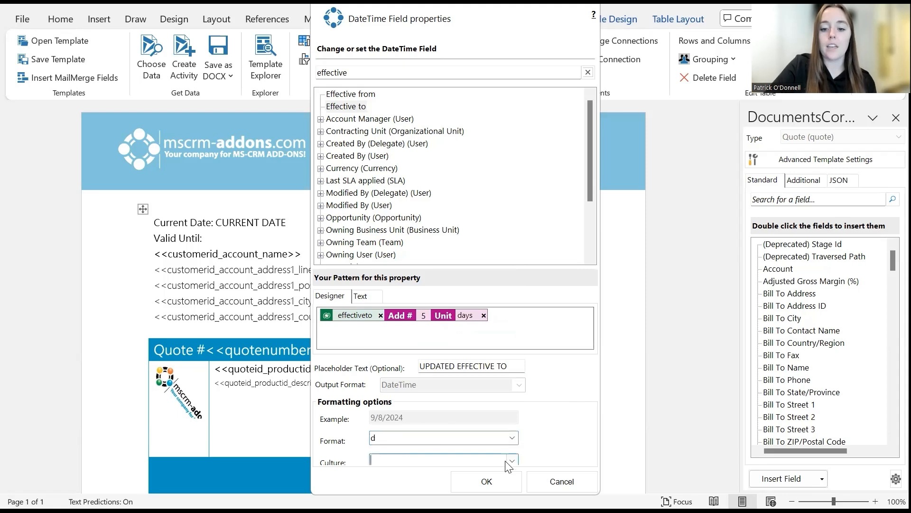
{"action": "type", "text": "english"}
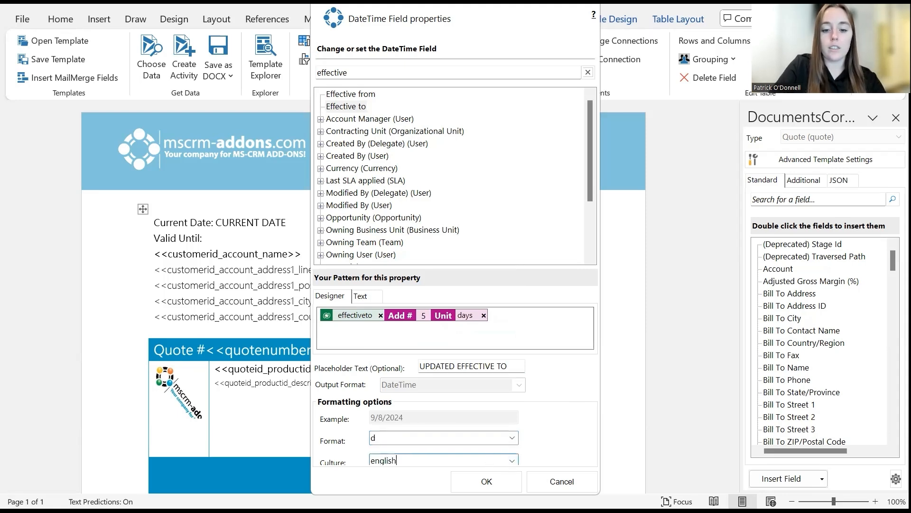
{"action": "left_click", "coordinate": [512, 459]}
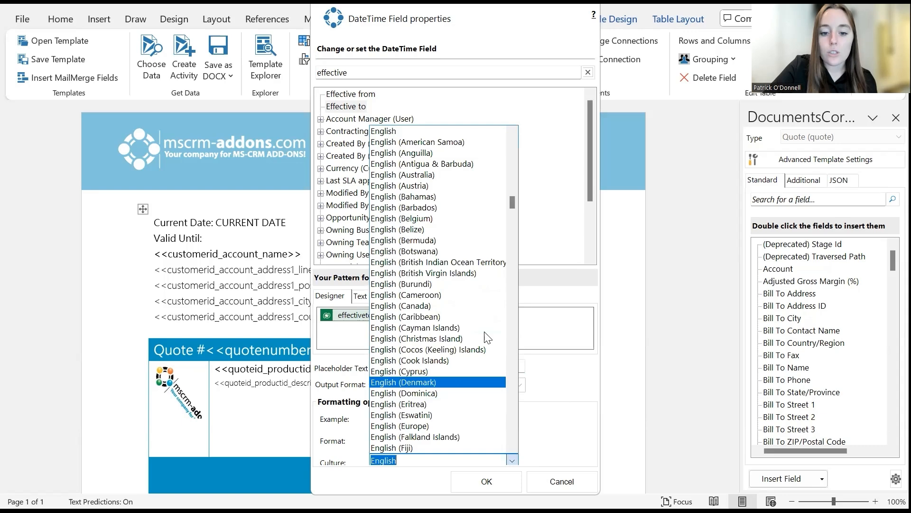
{"action": "scroll", "scroll_direction": "up", "scroll_amount": 3}
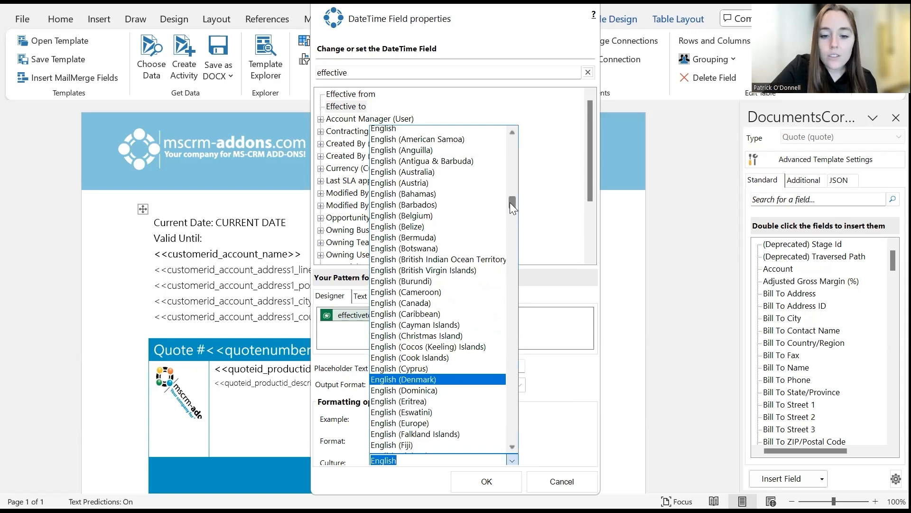
{"action": "scroll", "scroll_direction": "down", "scroll_amount": 3}
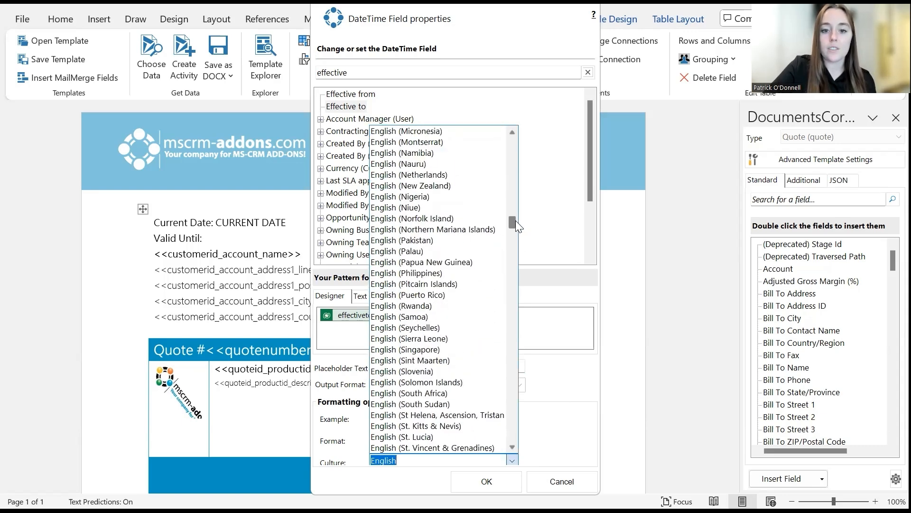
{"action": "scroll", "scroll_direction": "down", "scroll_amount": 3}
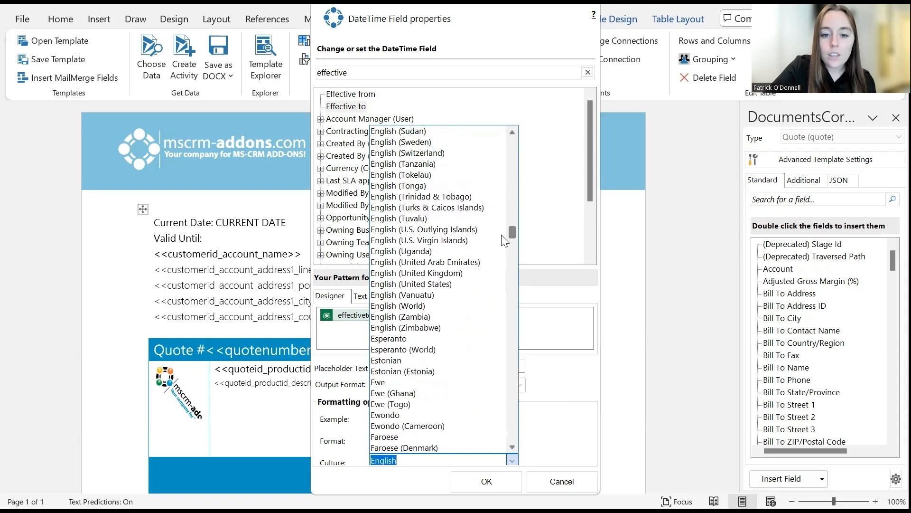
{"action": "left_click", "coordinate": [410, 284]}
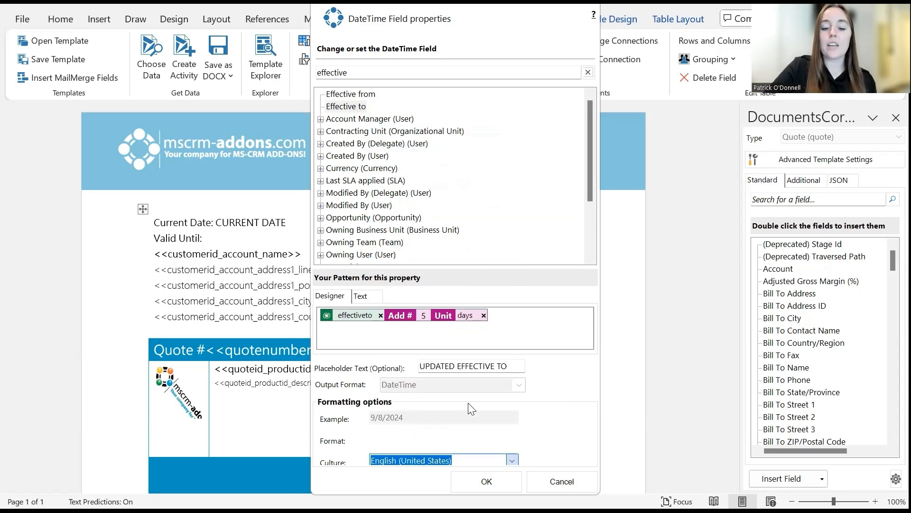
{"action": "type", "text": "d"}
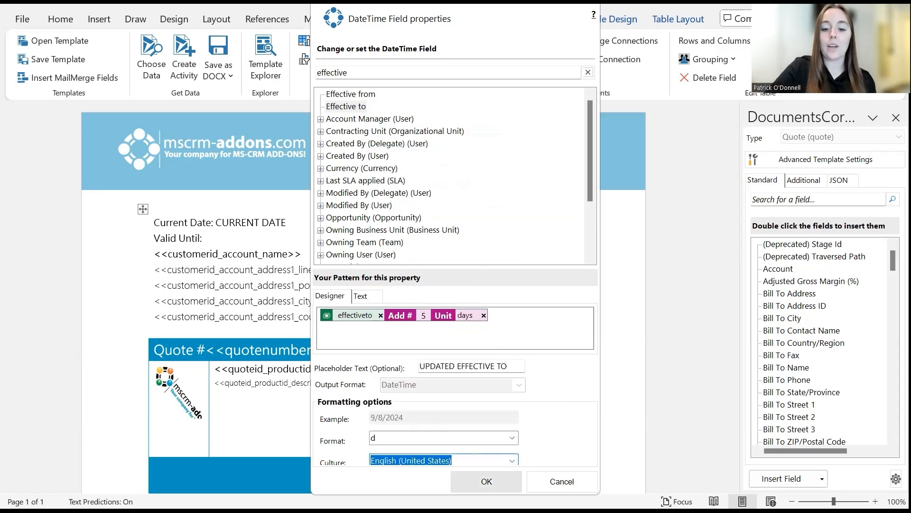
{"action": "left_click", "coordinate": [486, 481]}
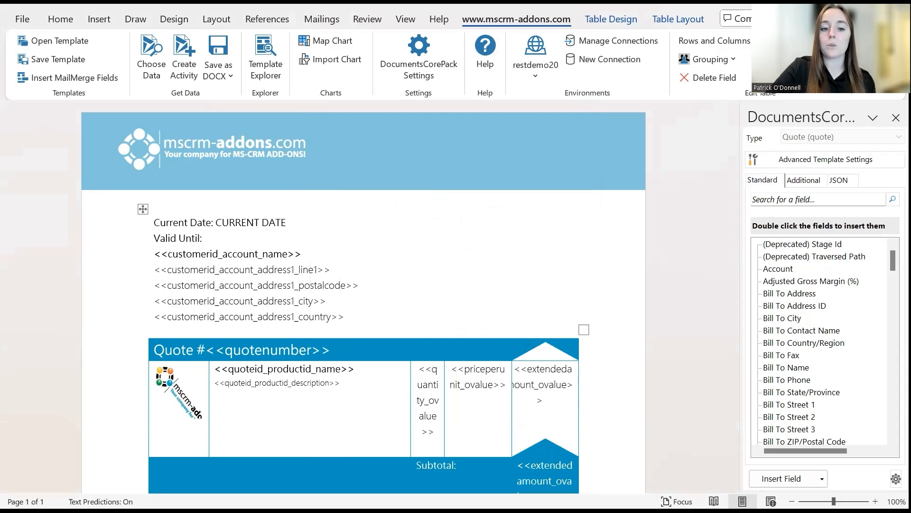
Step: Enter 'UPDATED EFFECTIVE TO' as the Valid Until placeholder text
{"action": "type", "text": "UPDATED EFFECTIVE TO"}
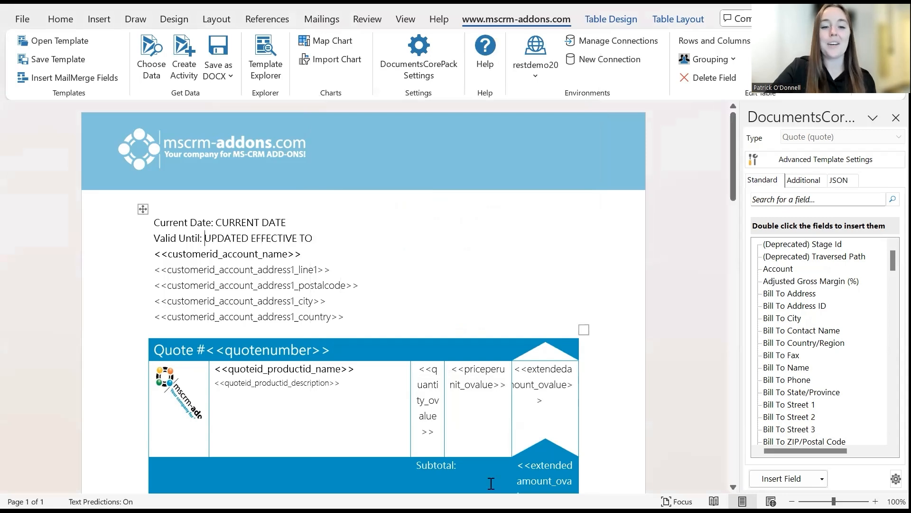
{"action": "mouse_move", "coordinate": [437, 251]}
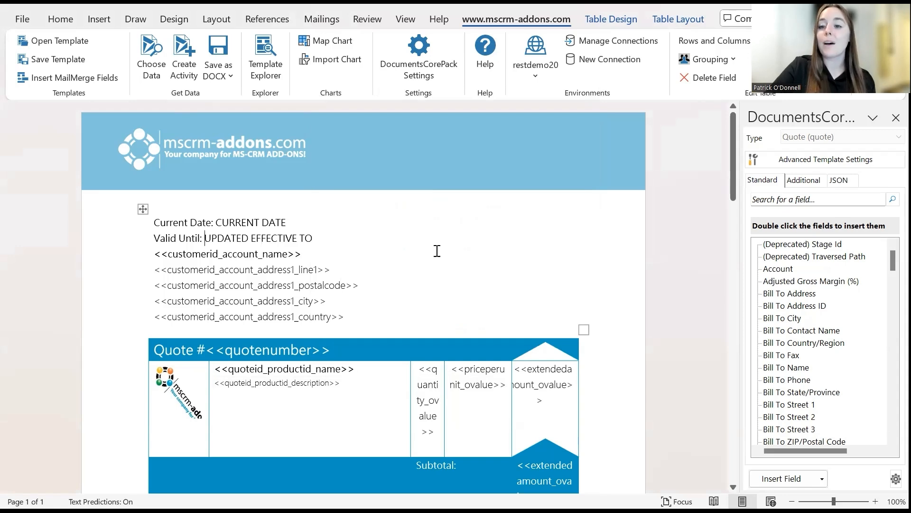
{"action": "mouse_move", "coordinate": [150, 58]}
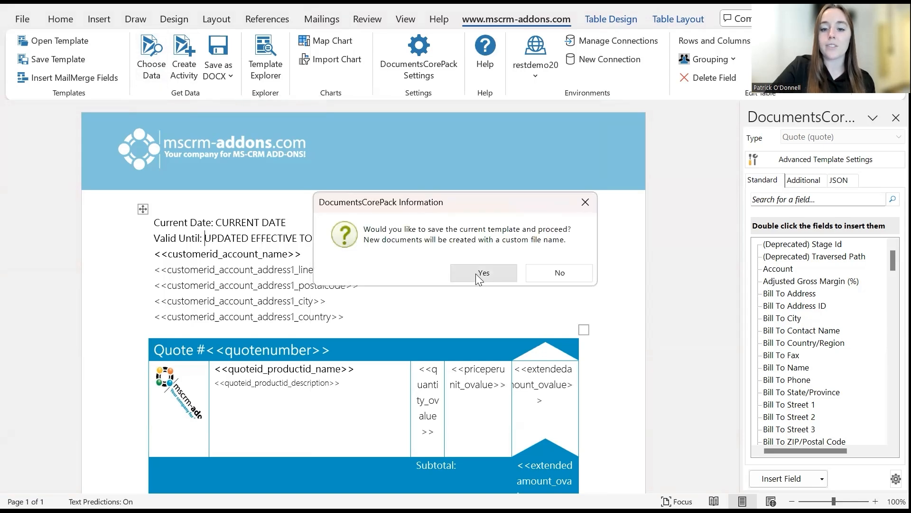
Step: Save the template and generate a document from quote QUO-01035-M1Z5C1
{"action": "left_click", "coordinate": [484, 273]}
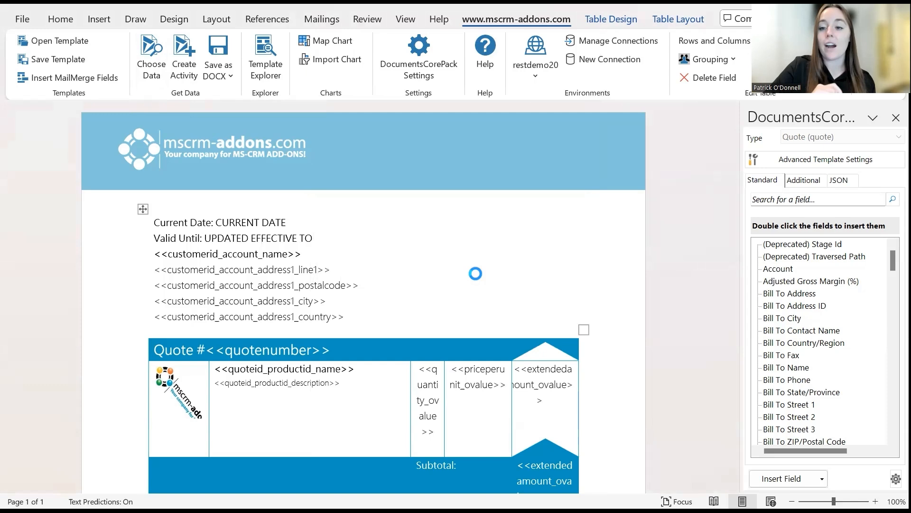
{"action": "left_click", "coordinate": [150, 57]}
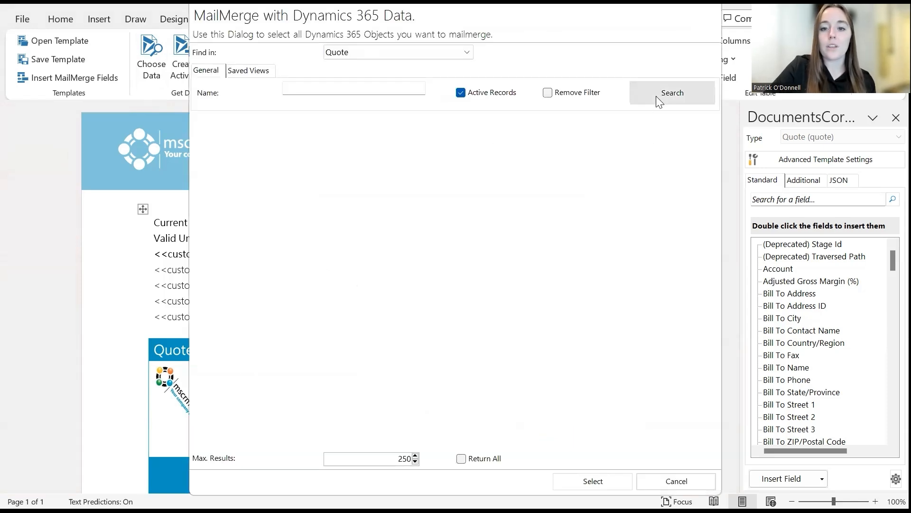
{"action": "left_click", "coordinate": [672, 92]}
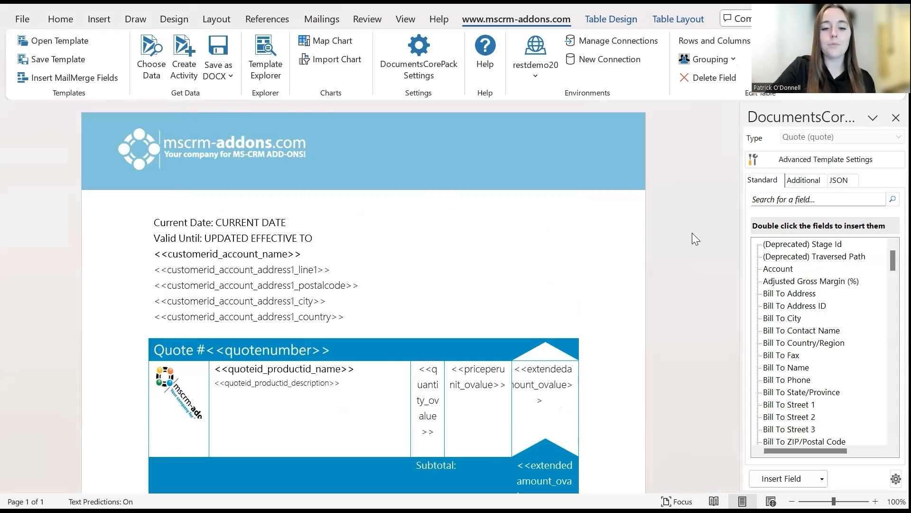
{"action": "left_click", "coordinate": [60, 19]}
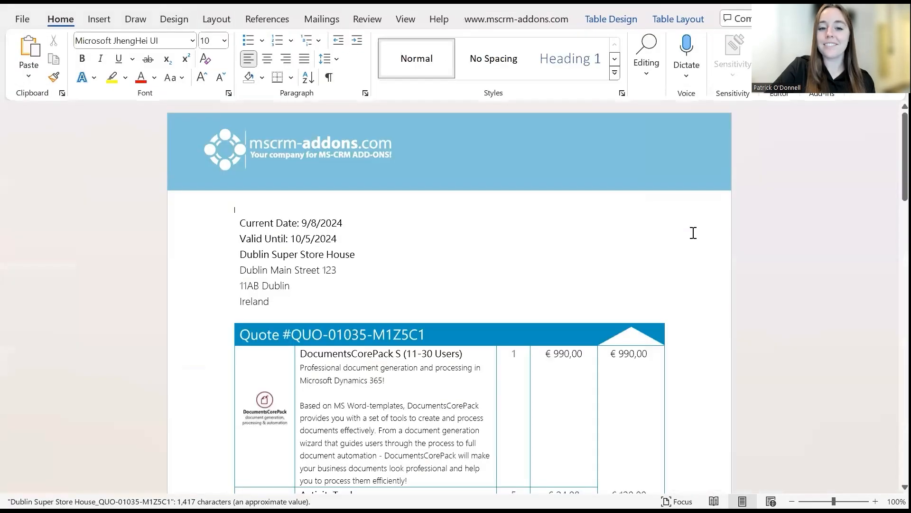
{"action": "left_click", "coordinate": [373, 224]}
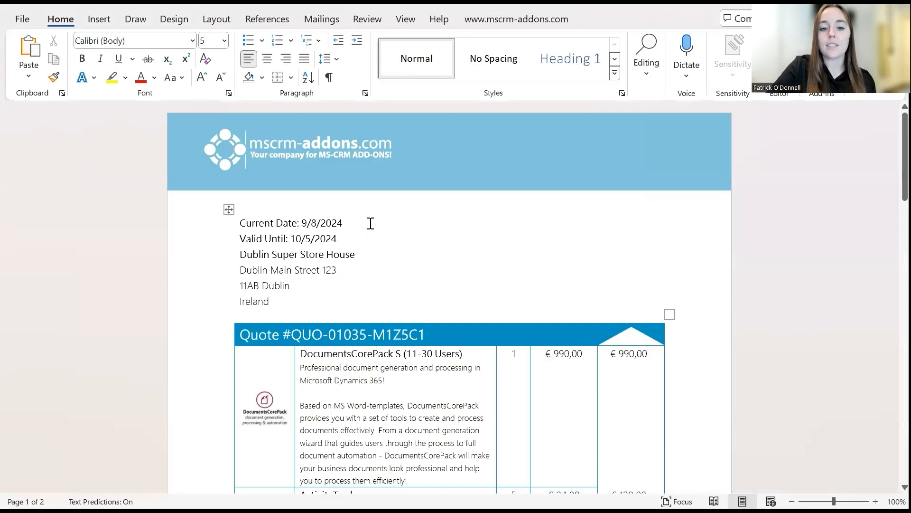
{"action": "mouse_move", "coordinate": [354, 243]}
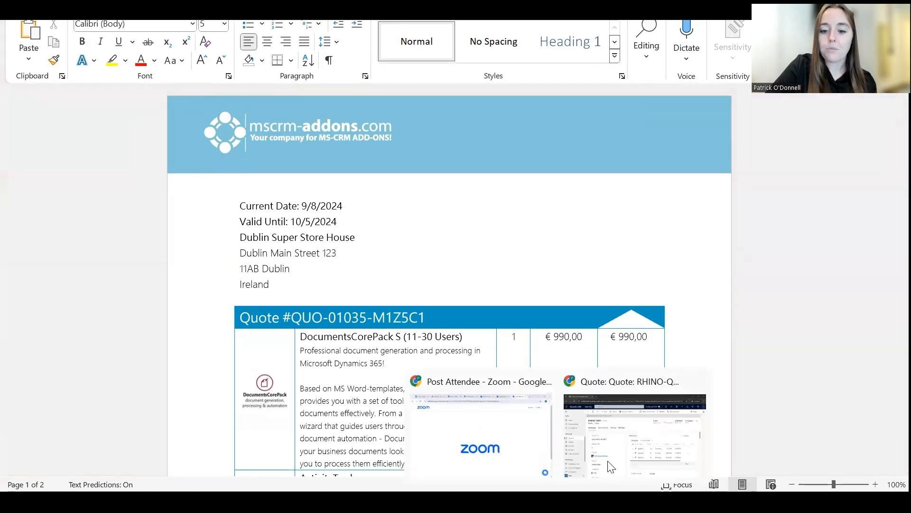
{"action": "left_click", "coordinate": [635, 424]}
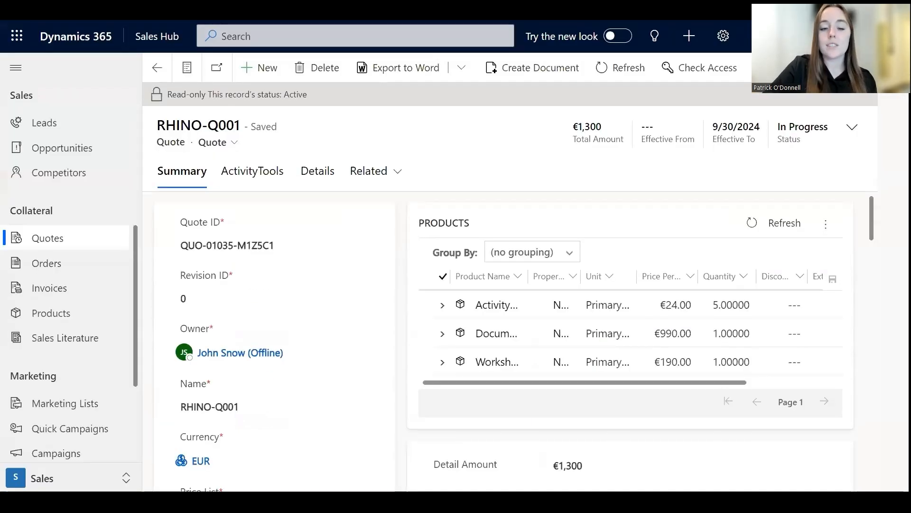
{"action": "double_click", "coordinate": [198, 125]}
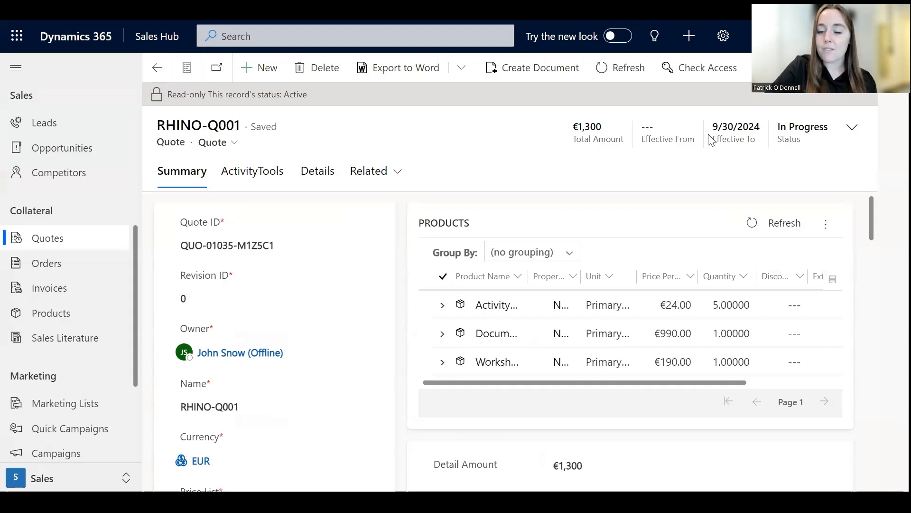
{"action": "mouse_move", "coordinate": [825, 197]}
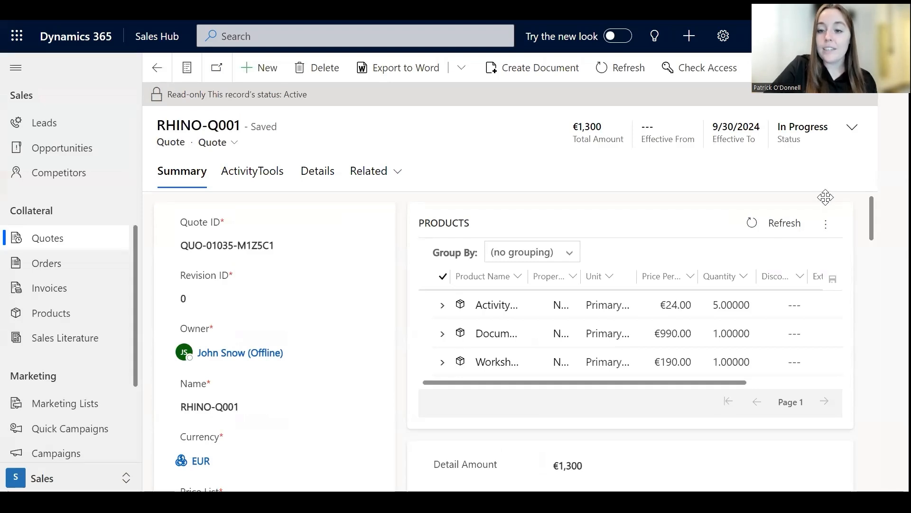
{"action": "mouse_move", "coordinate": [819, 105]}
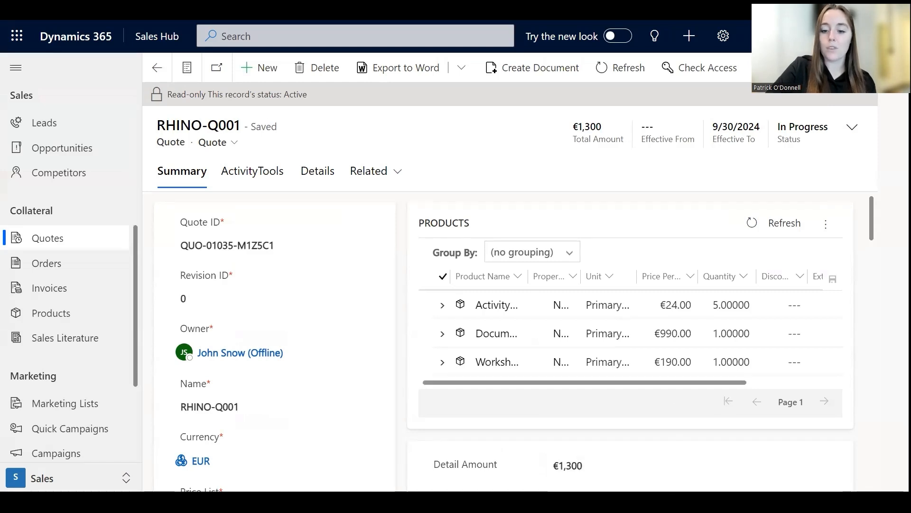
{"action": "left_click", "coordinate": [404, 67]}
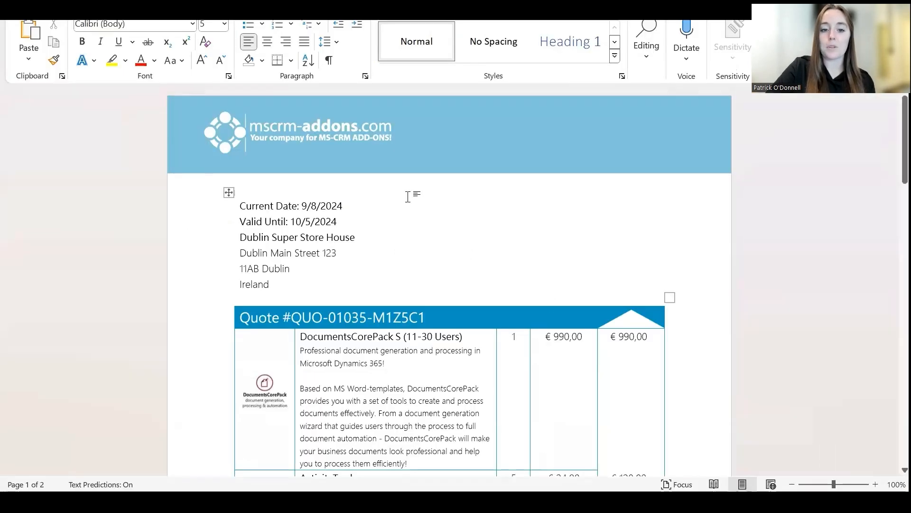
{"action": "left_click", "coordinate": [313, 221]}
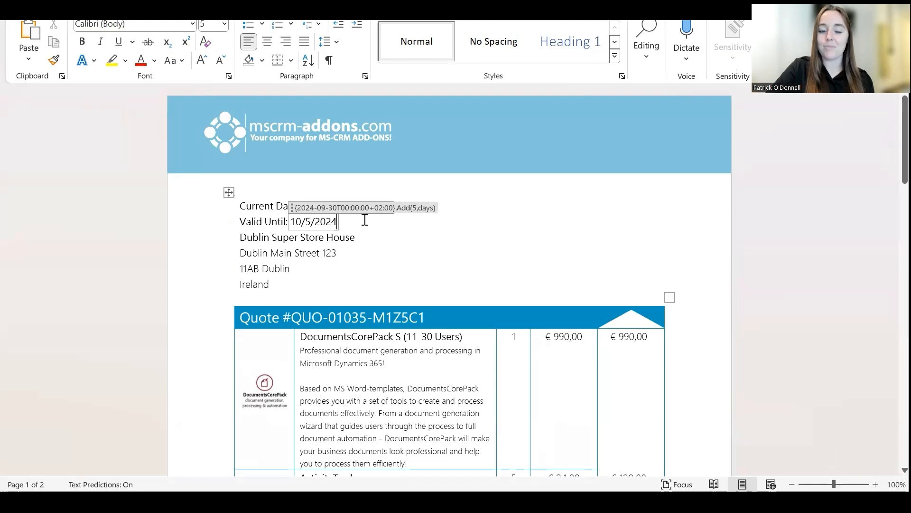